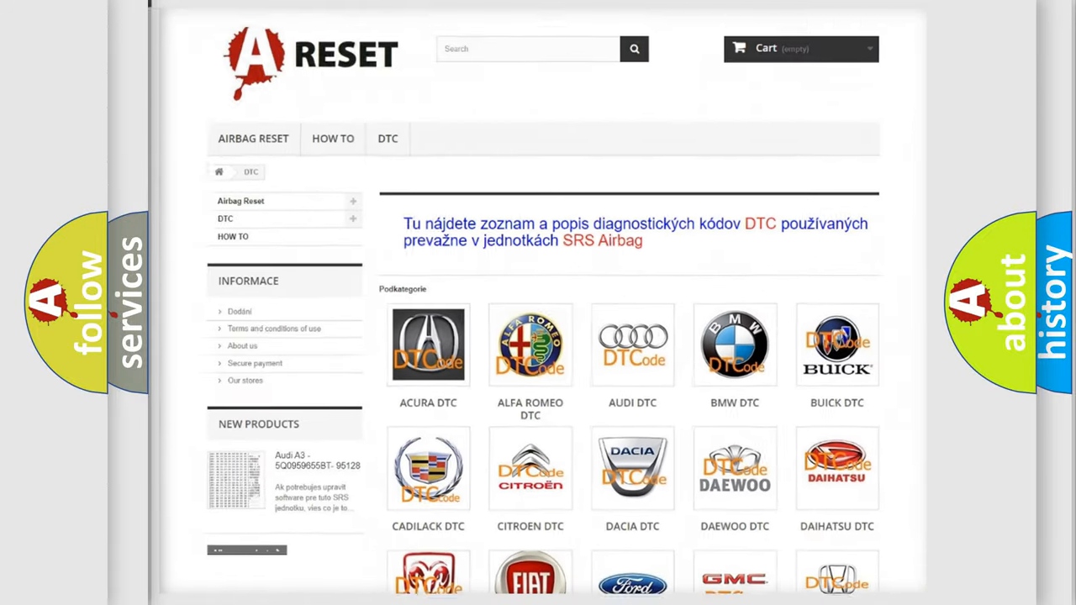
scroll(down, 3)
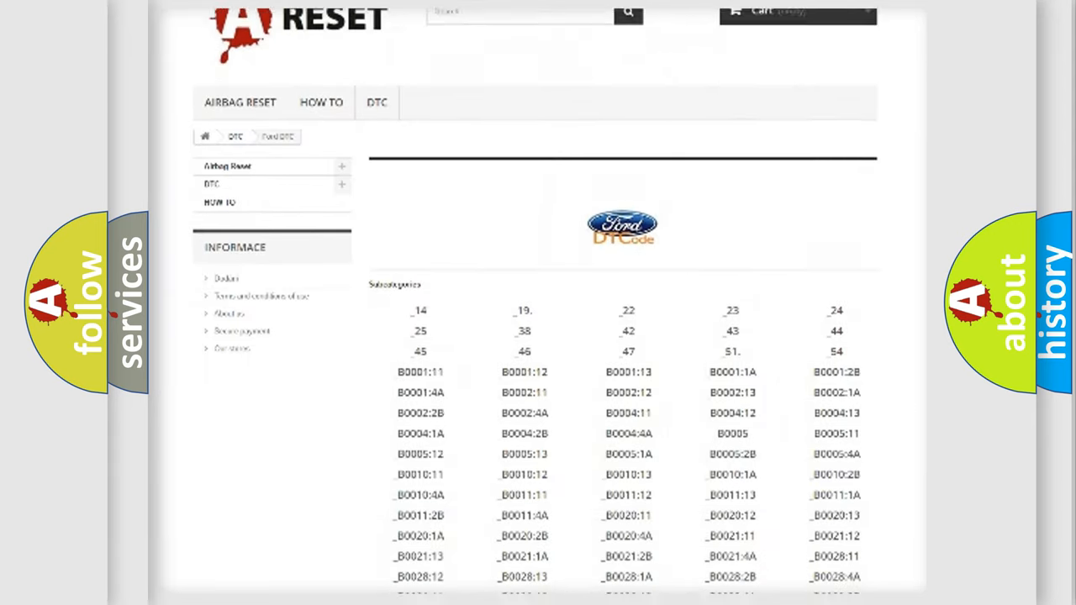
scroll(down, 3)
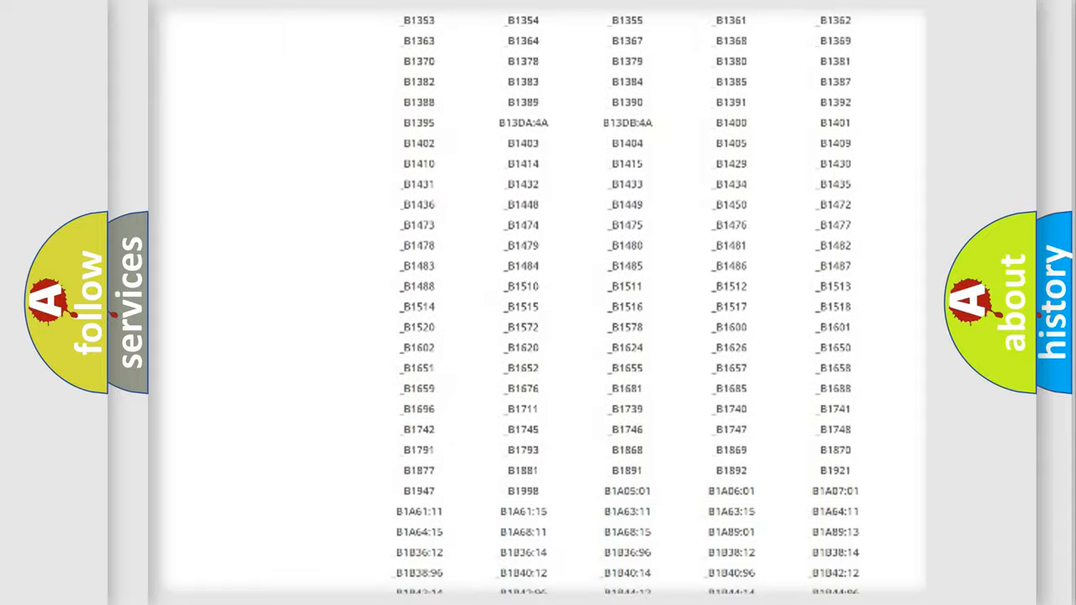